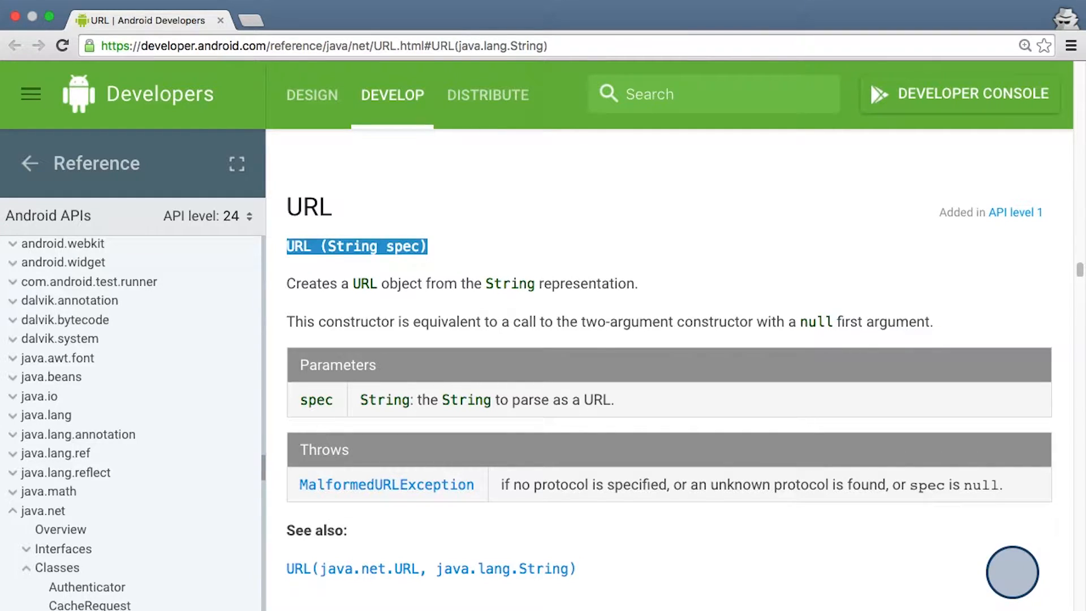
mouse_move(876, 267)
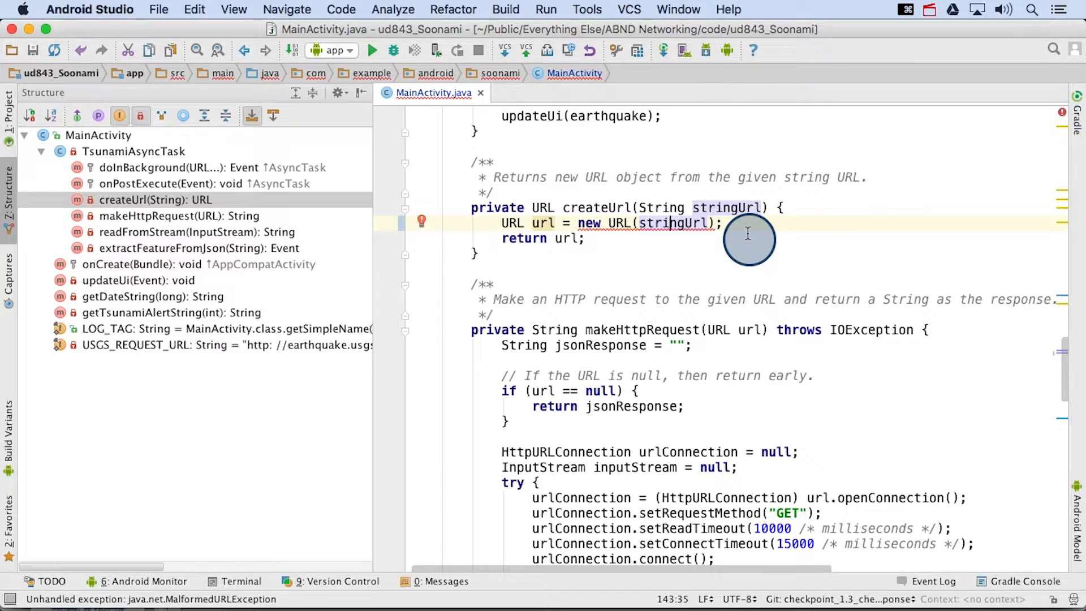
Surround the new URL(stringUrl) line with a try/catch for MalformedURLException
click(421, 221)
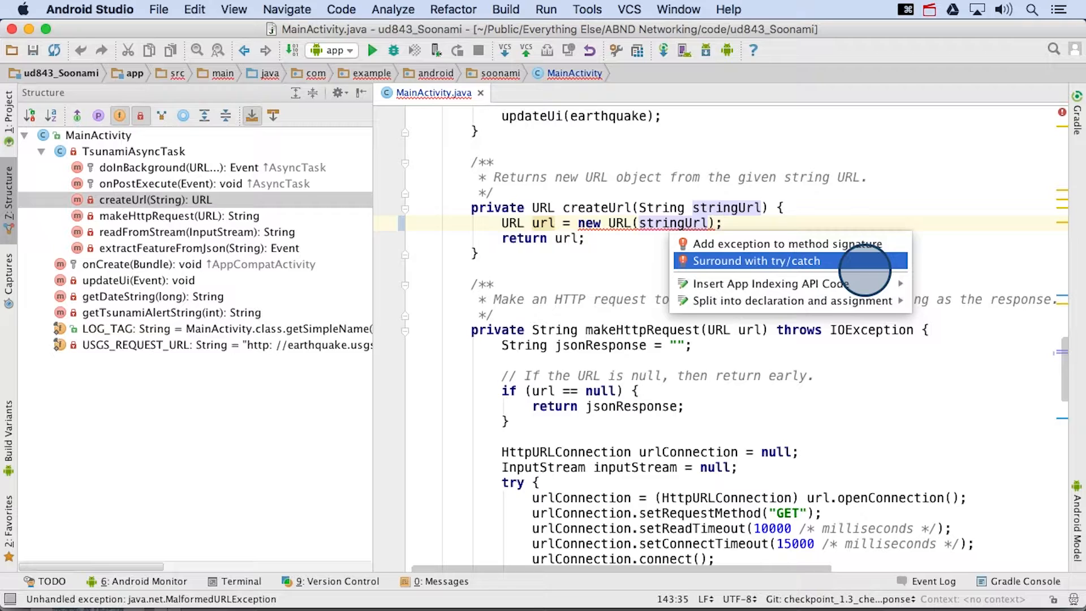
click(756, 261)
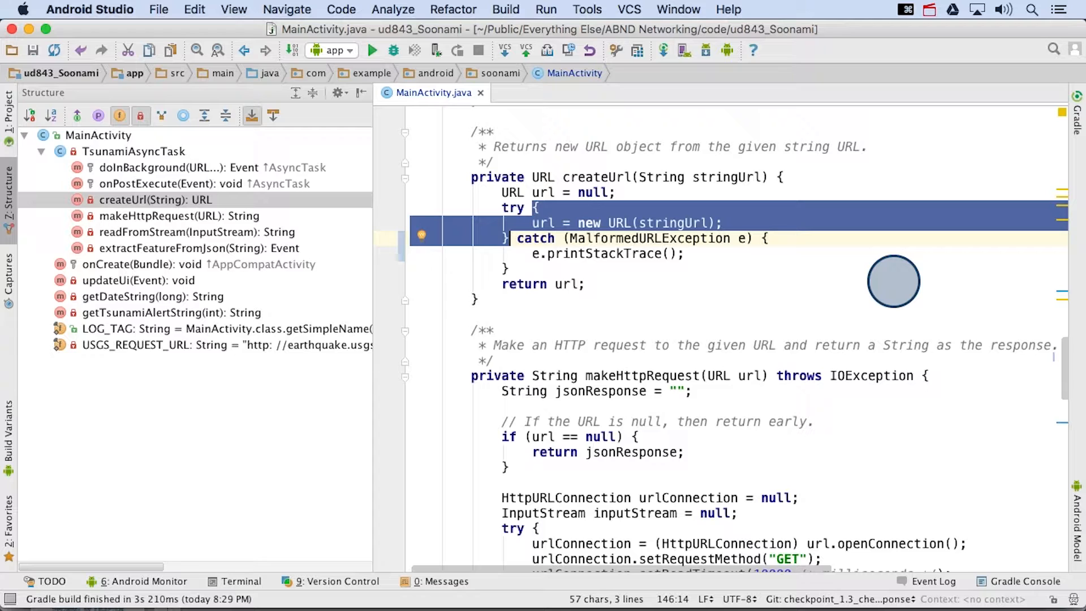
mouse_move(903, 258)
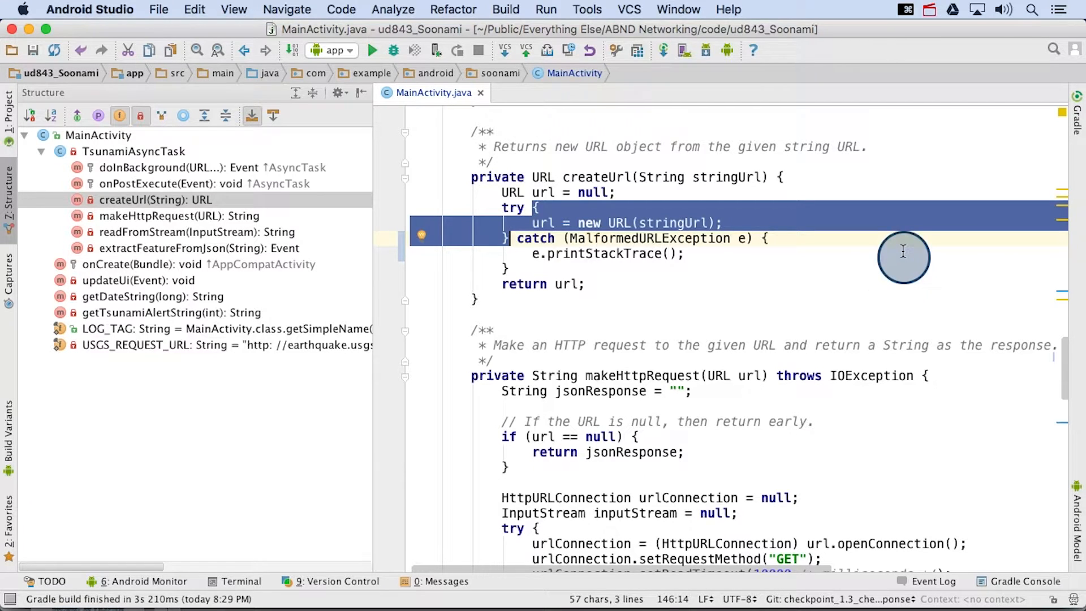
double_click(535, 239)
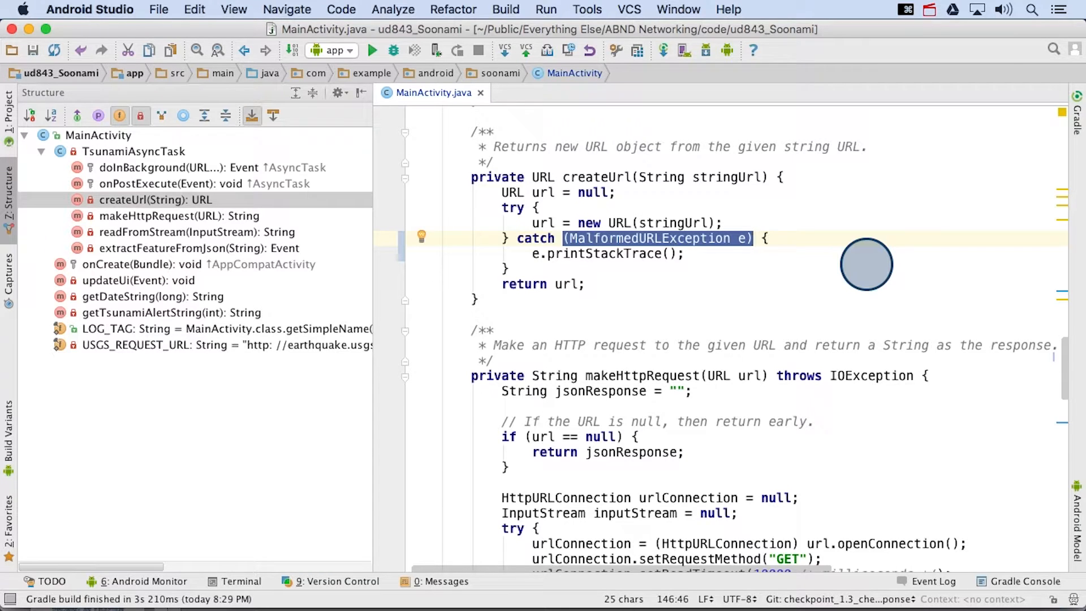
click(741, 238)
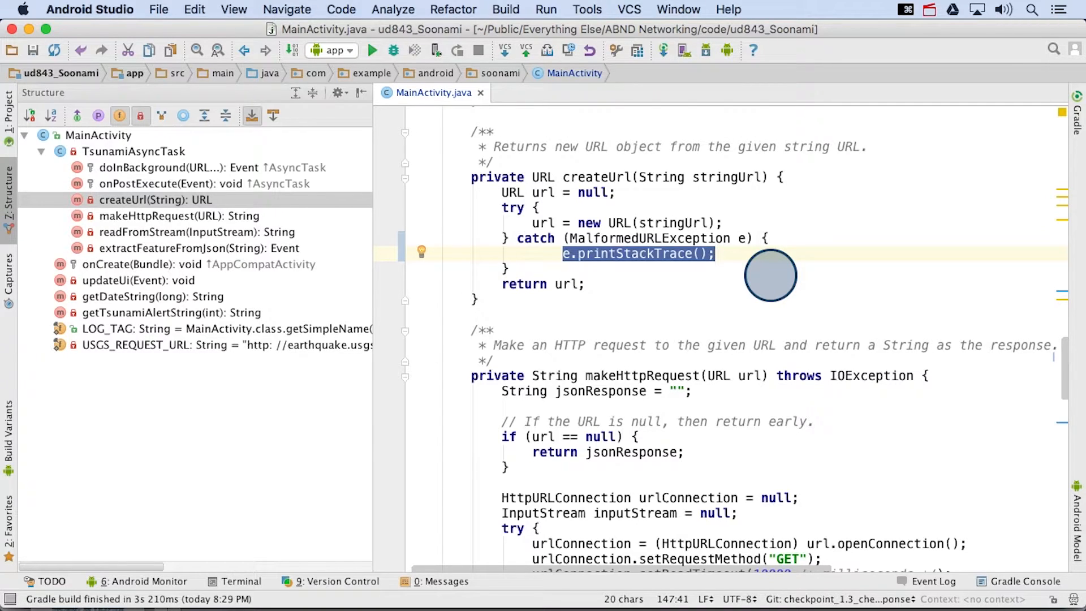
Start replacing e.printStackTrace() with a Log statement by typing 'Log.'
text(Log.)
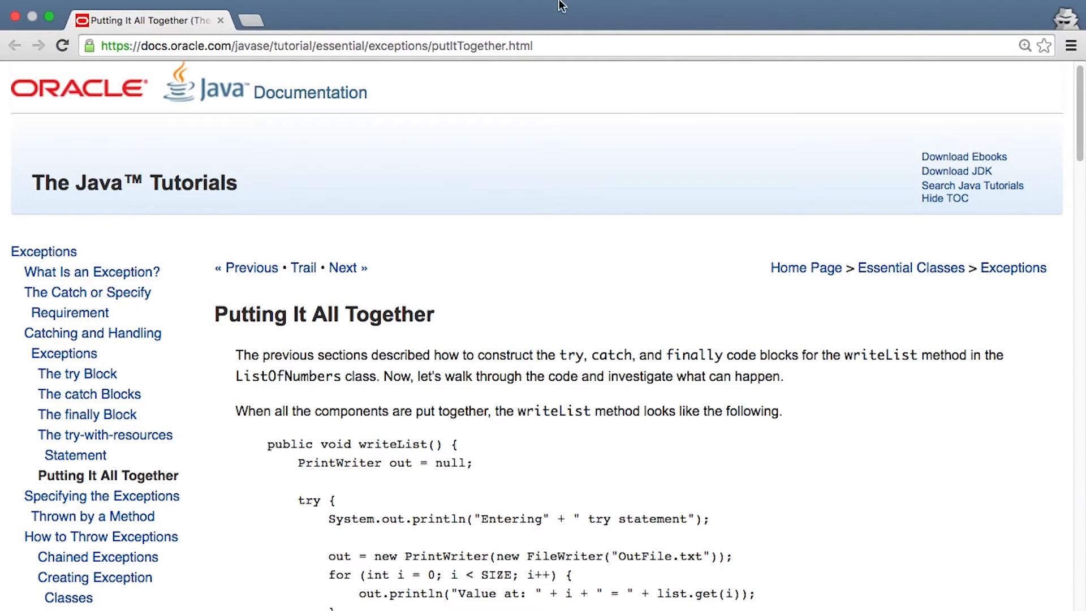
Select the tutorial page address and scroll down to the writeList example's finally block
click(306, 46)
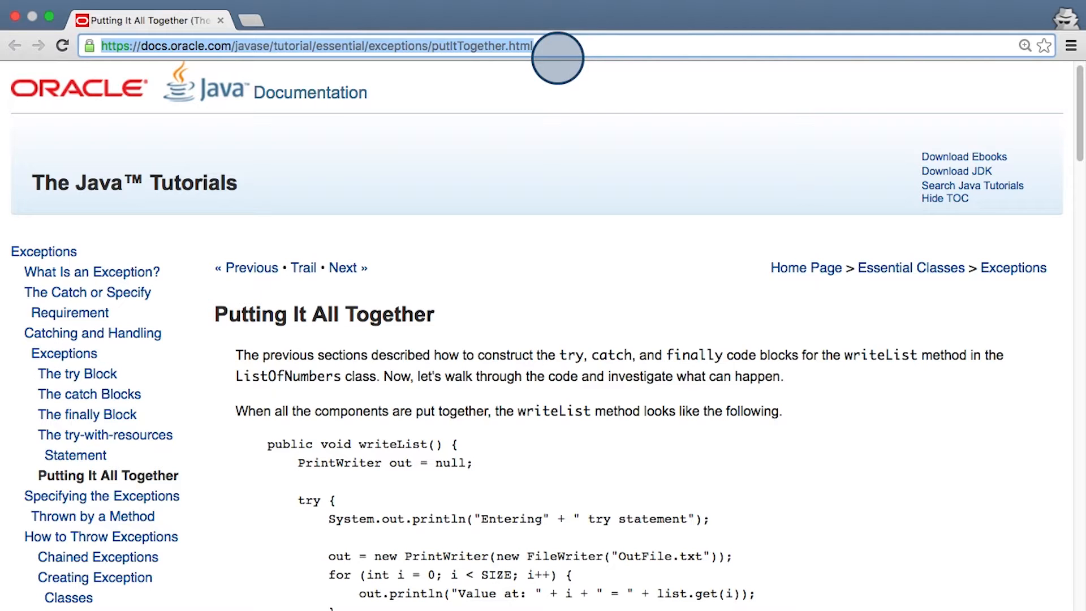
scroll(down, 3)
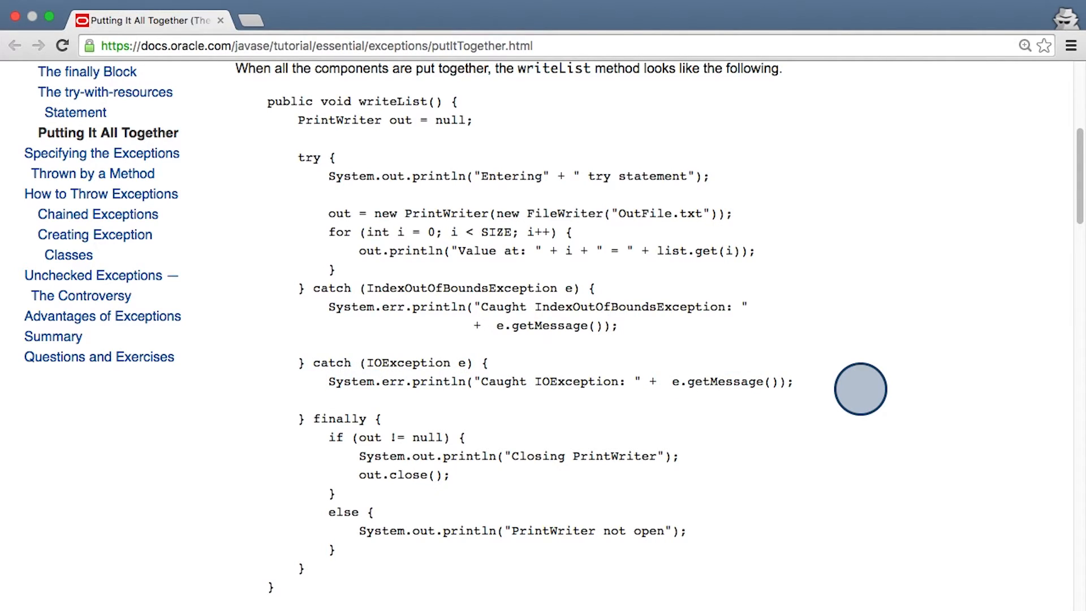
mouse_move(854, 469)
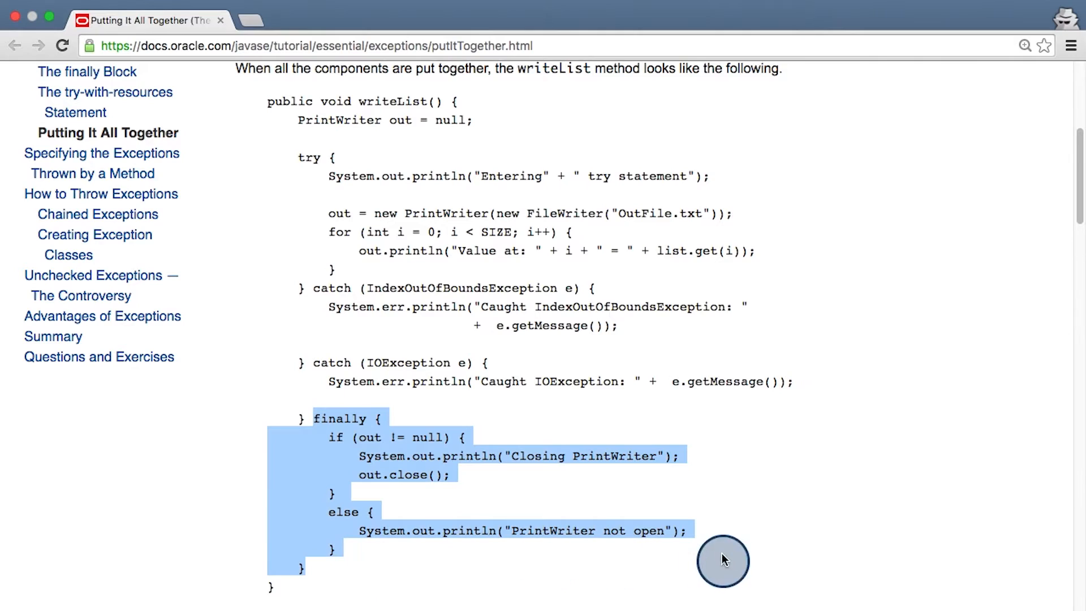
mouse_move(788, 519)
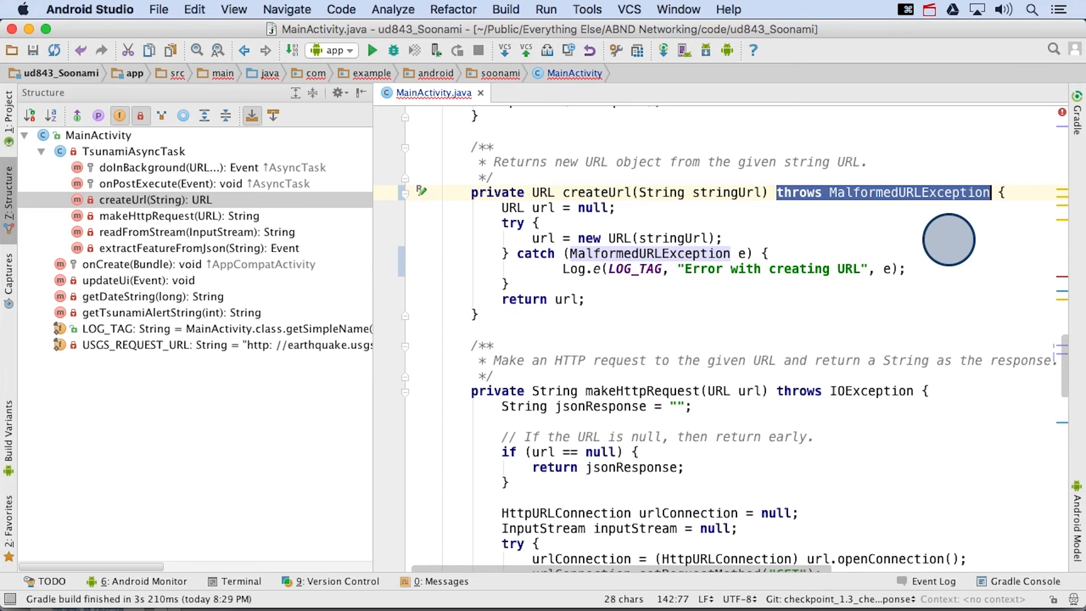
Jump to doInBackground from the Structure panel to see the createUrl call
click(172, 167)
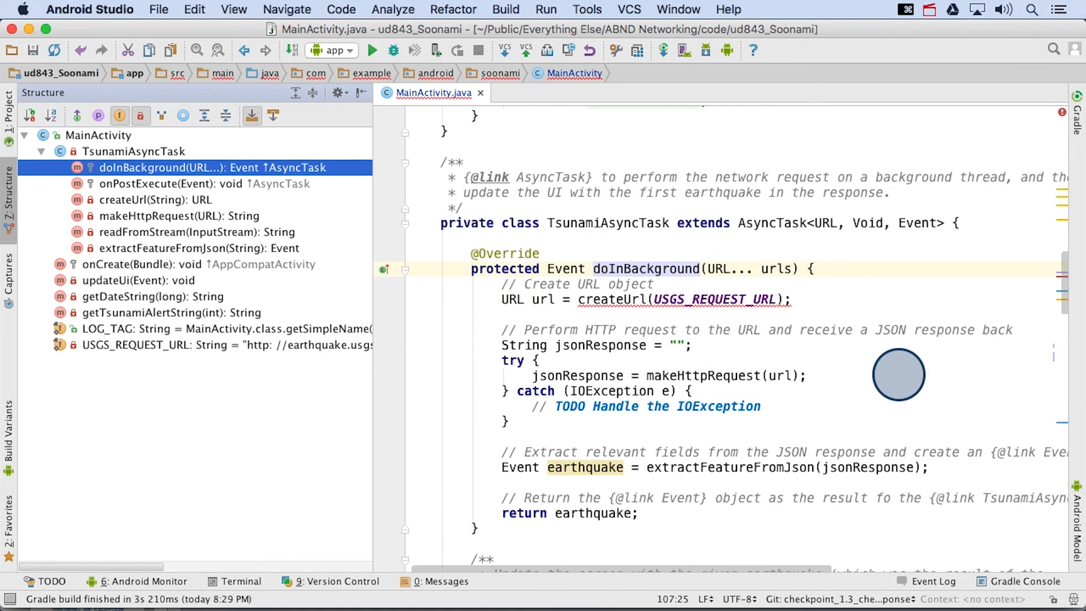